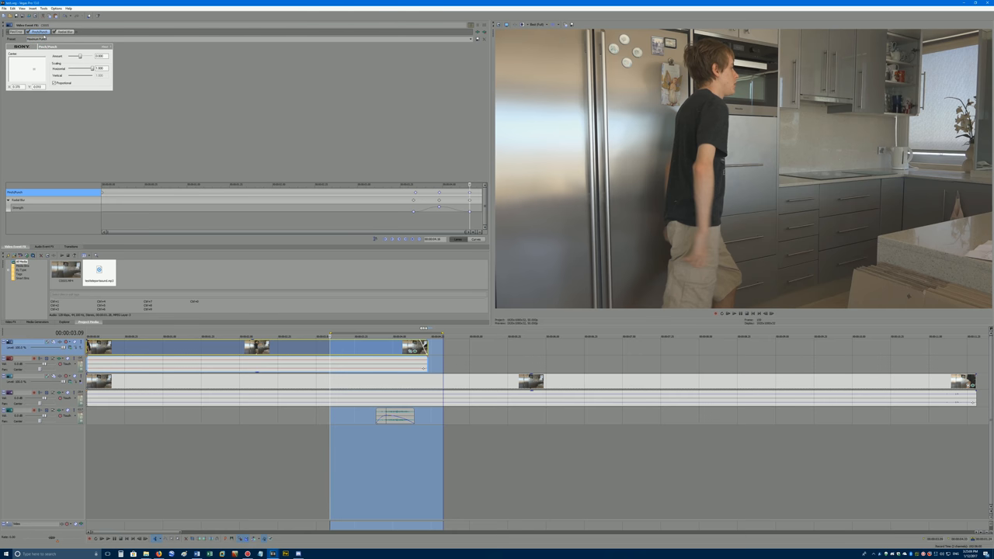
# Use the File menu to switch to the garage copy of the portal-jump project.
pyautogui.click(65, 32)
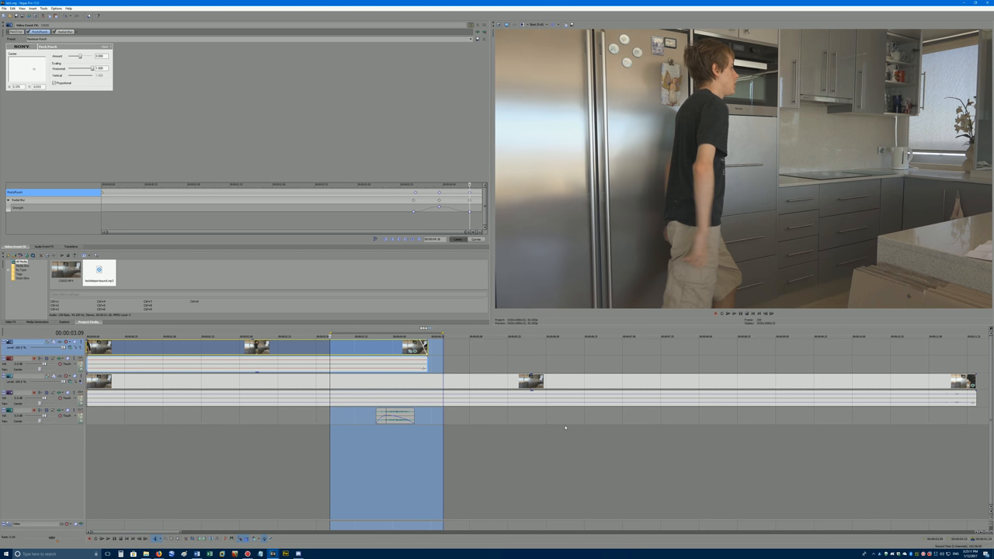
pyautogui.moveTo(556, 427)
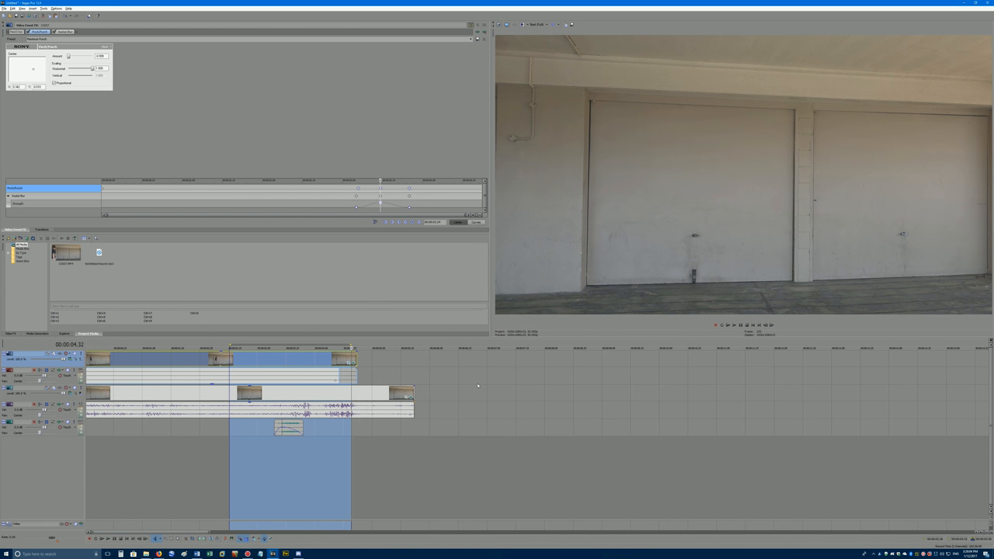
pyautogui.moveTo(458, 395)
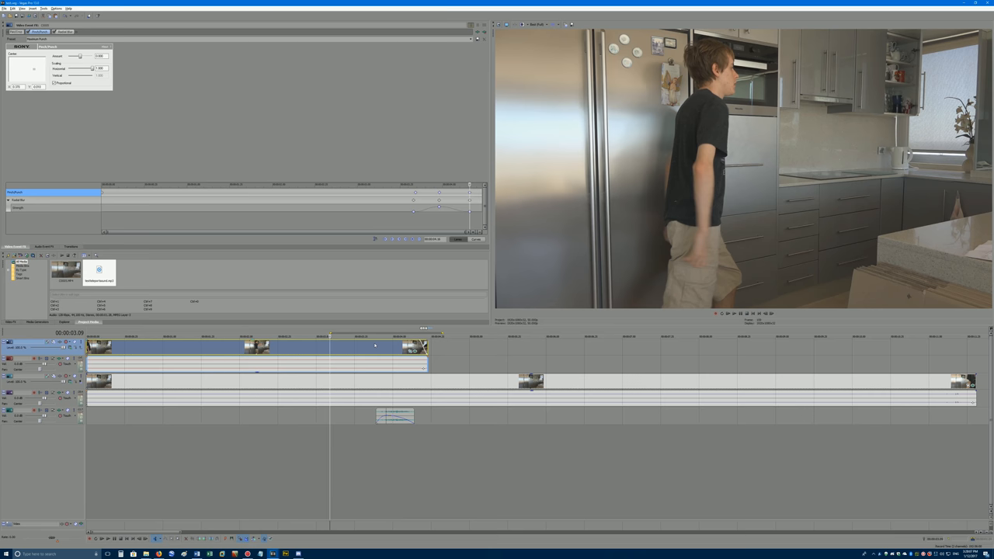
pyautogui.moveTo(378, 344)
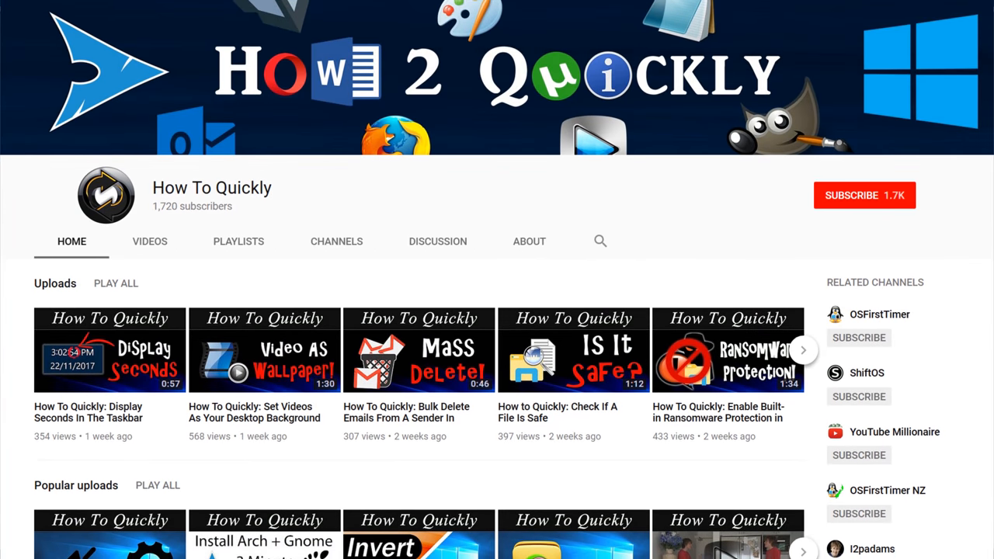
pyautogui.scroll(-3)
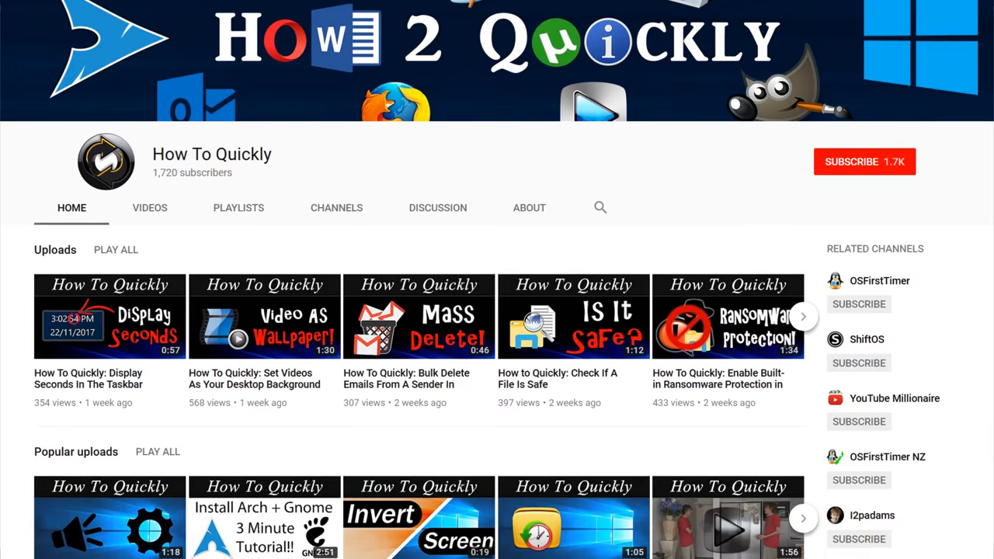
pyautogui.scroll(-3)
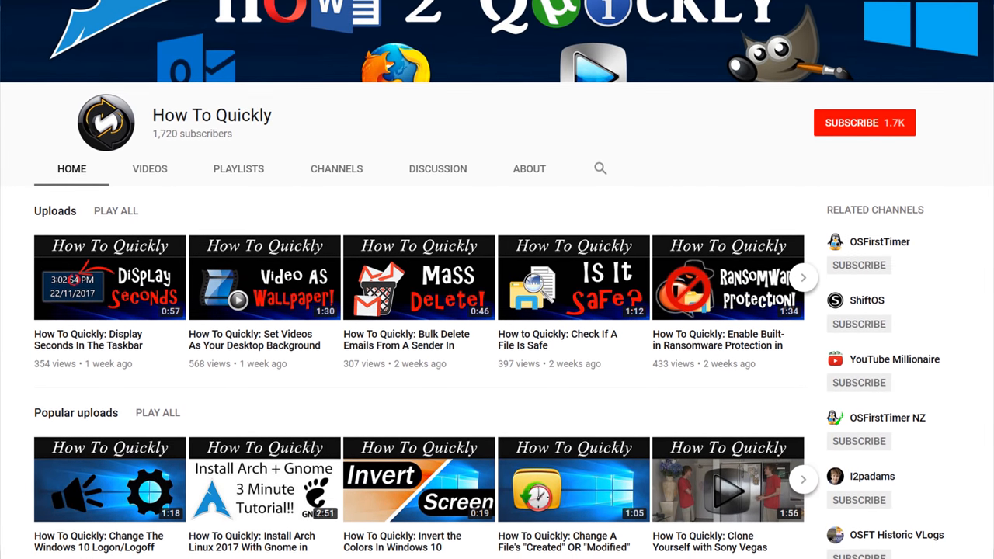